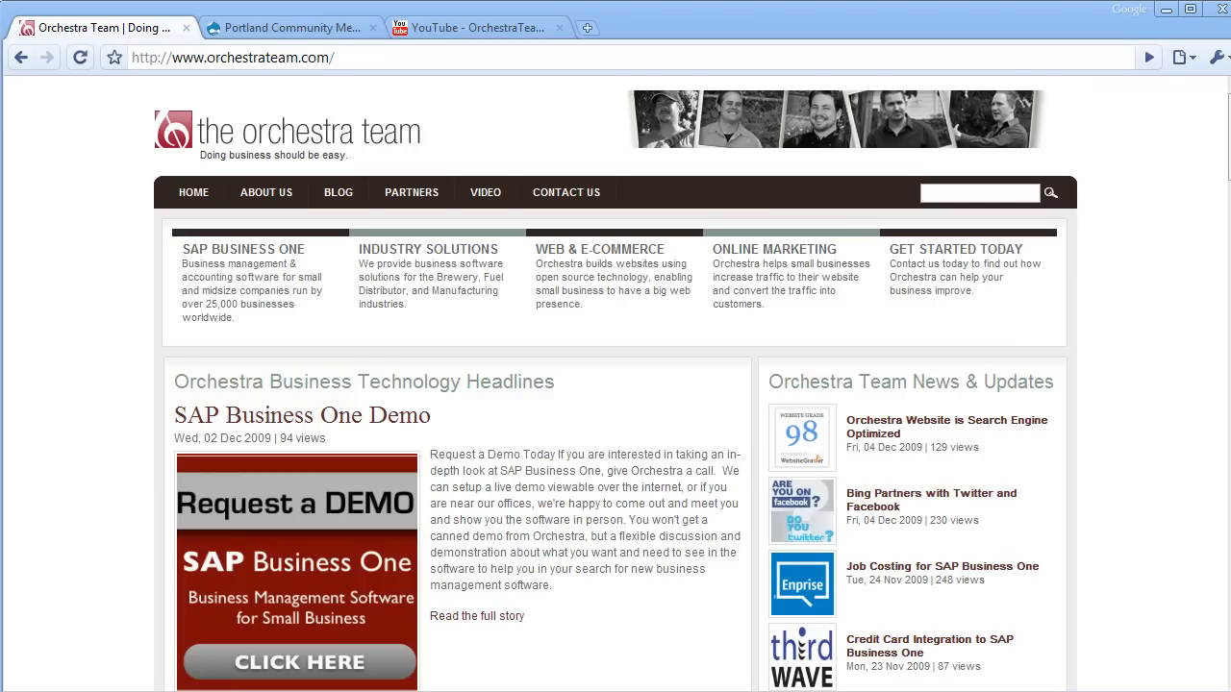
mouse_move(7, 510)
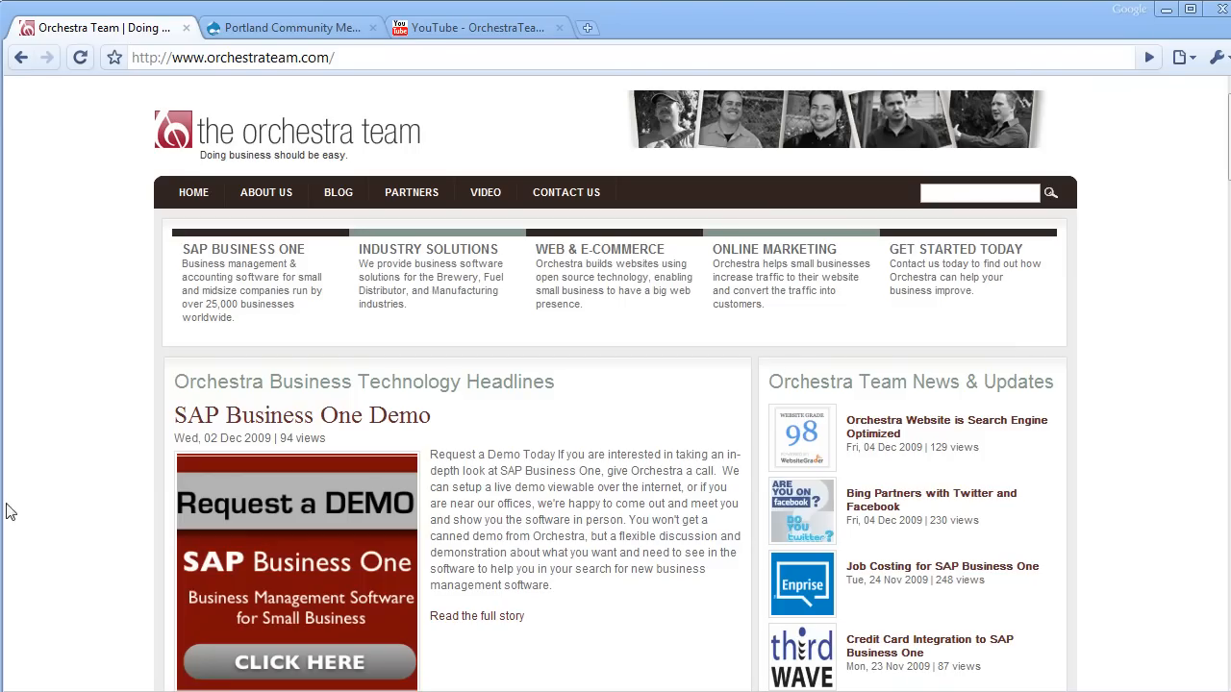
Step: Switch to the Portland Community Media browser tab
click(288, 27)
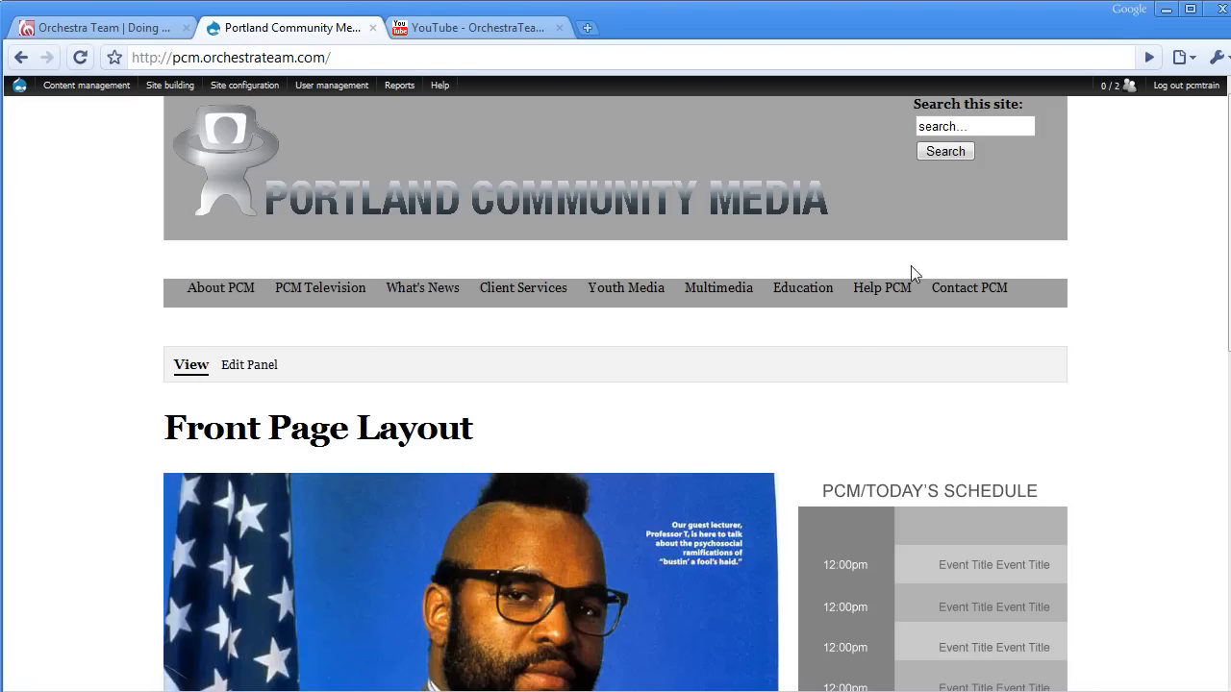
mouse_move(1176, 139)
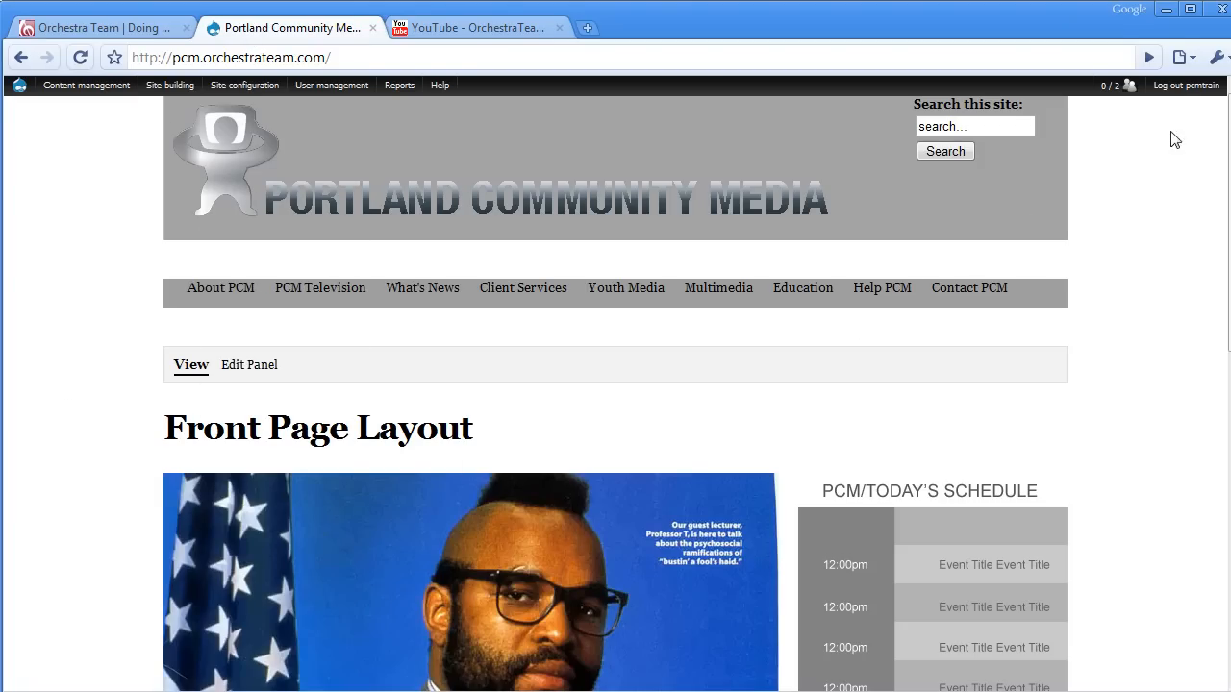
mouse_move(1133, 249)
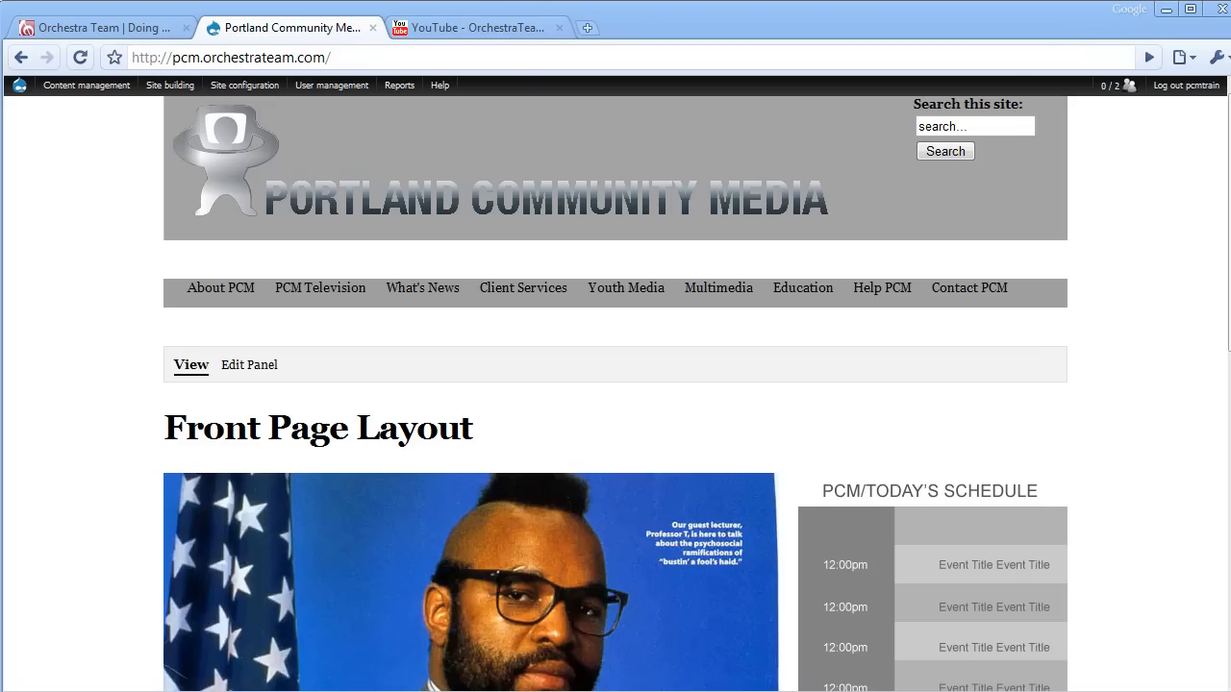
click(169, 85)
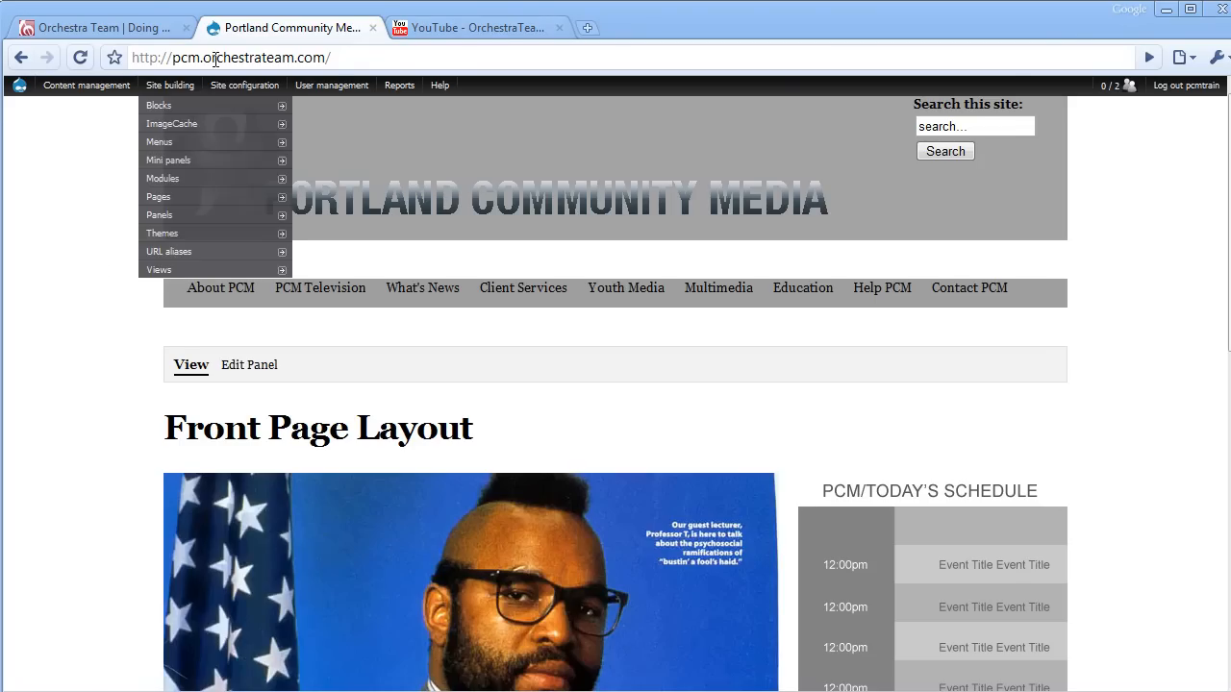
click(231, 57)
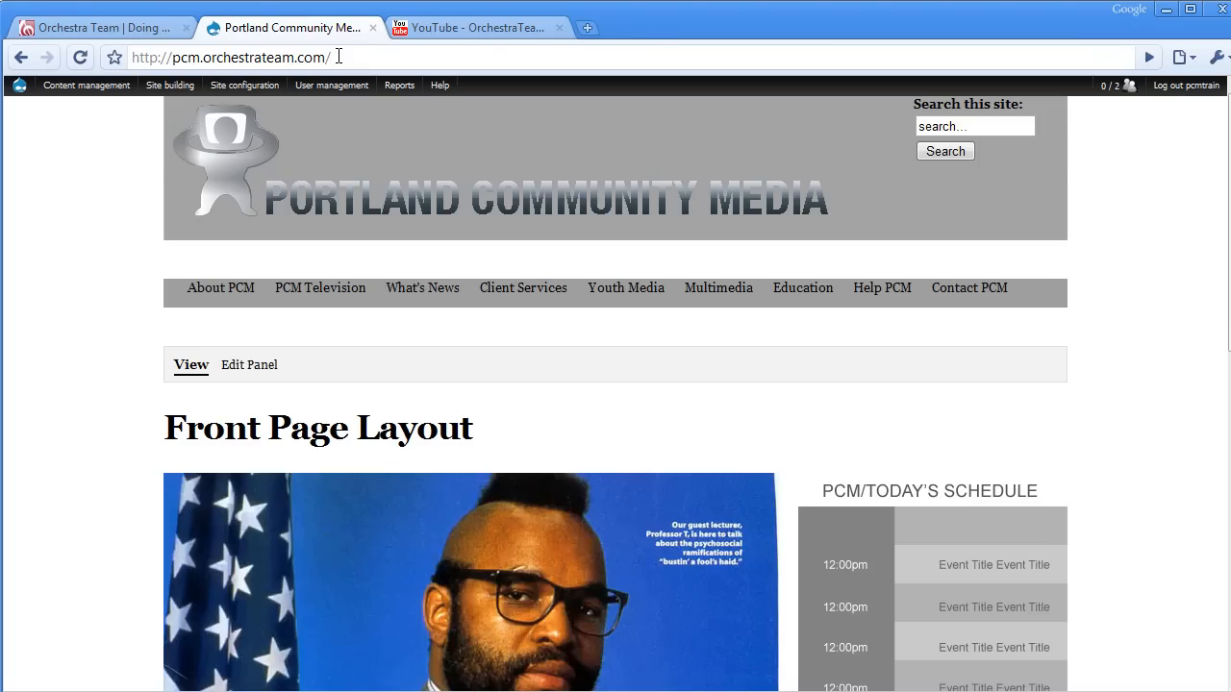
Step: Go to the site's /admin page and open User management
text(admin)
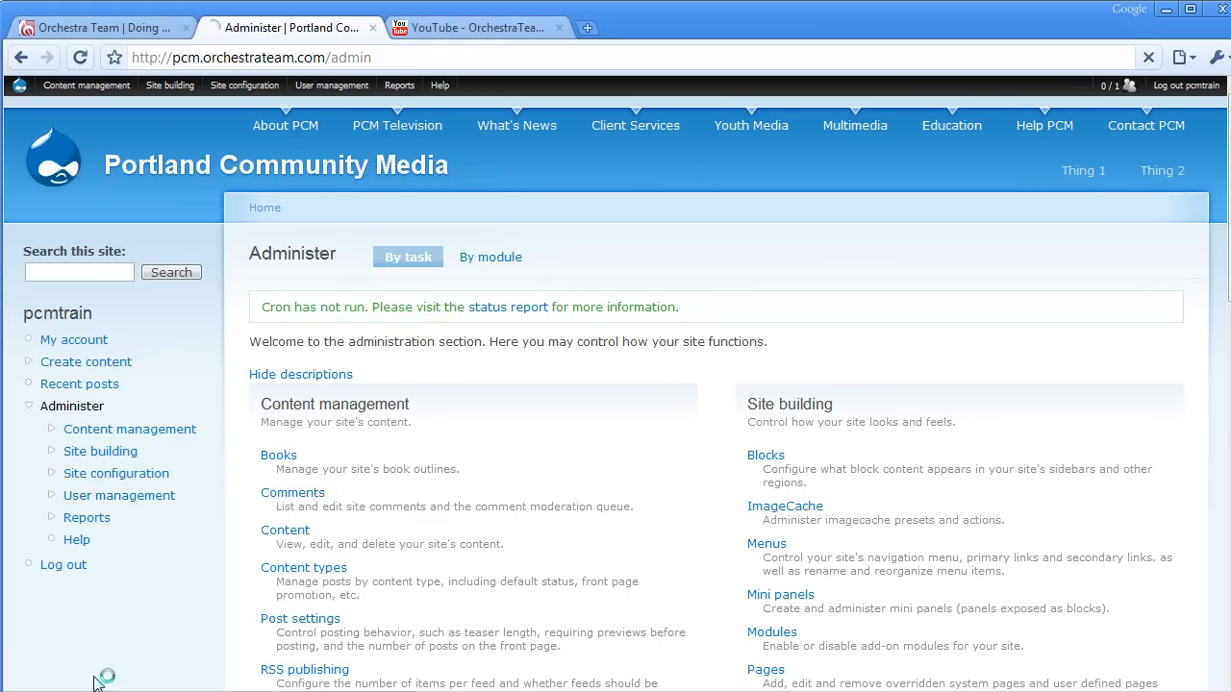
click(118, 495)
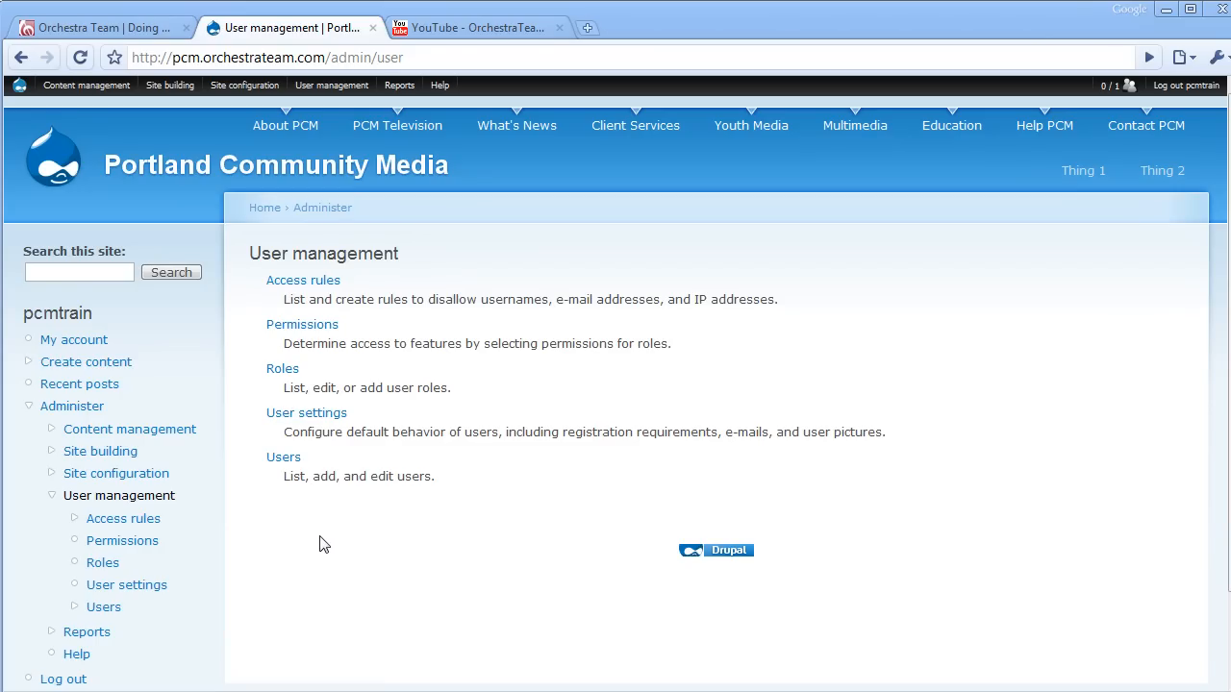
mouse_move(319, 545)
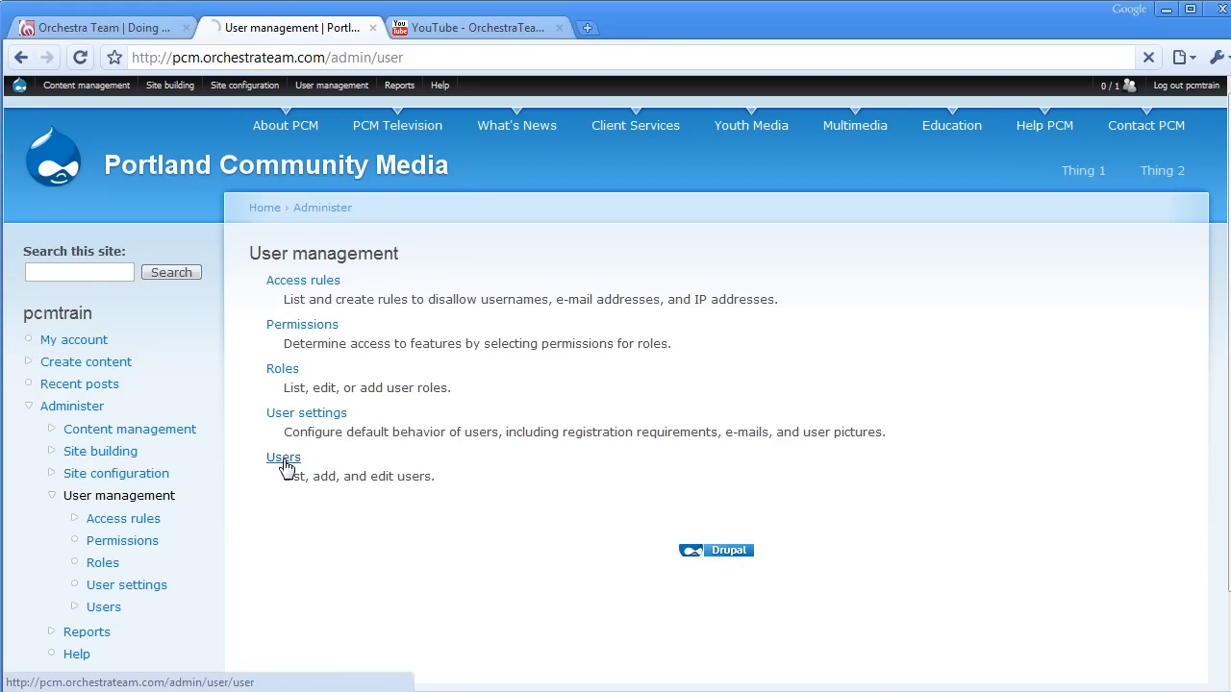
Step: Open the Users list and scroll through the site accounts
click(284, 457)
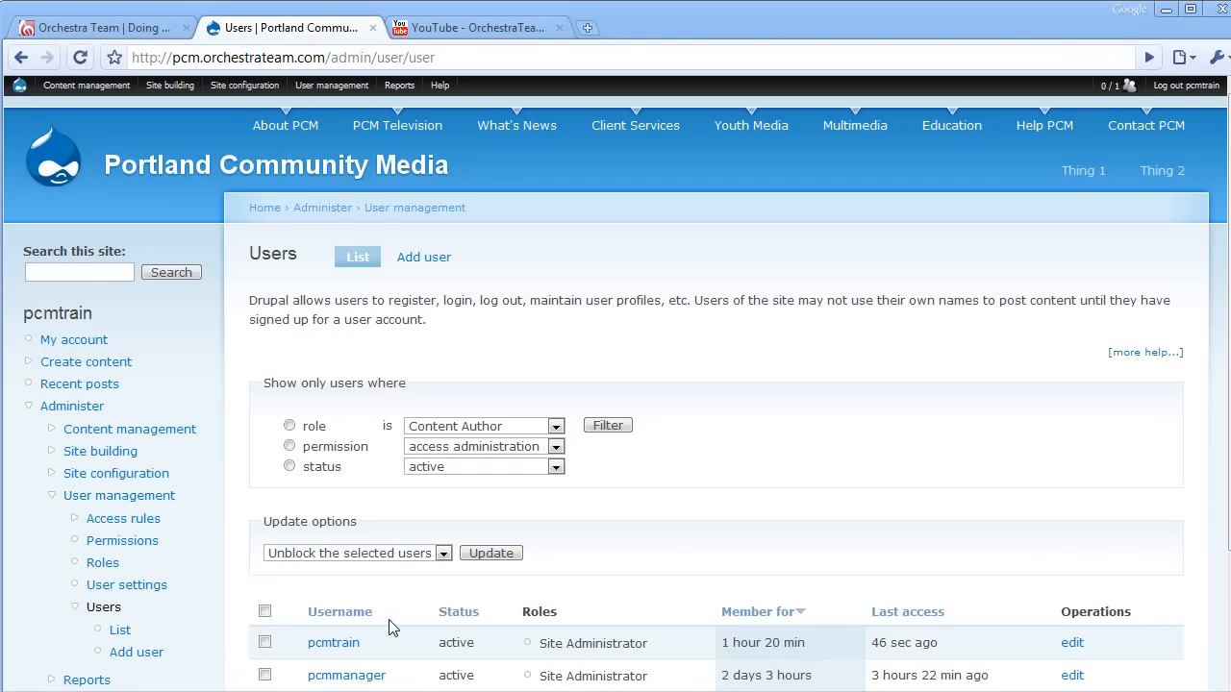
scroll(down, 3)
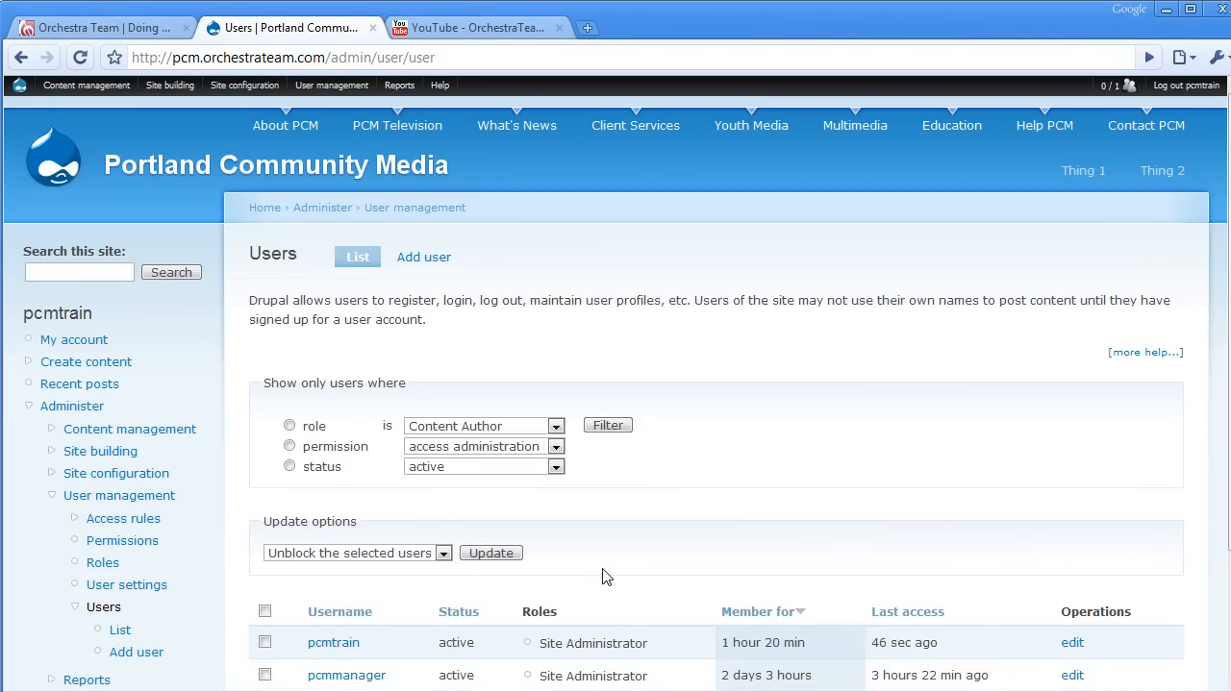
mouse_move(423, 257)
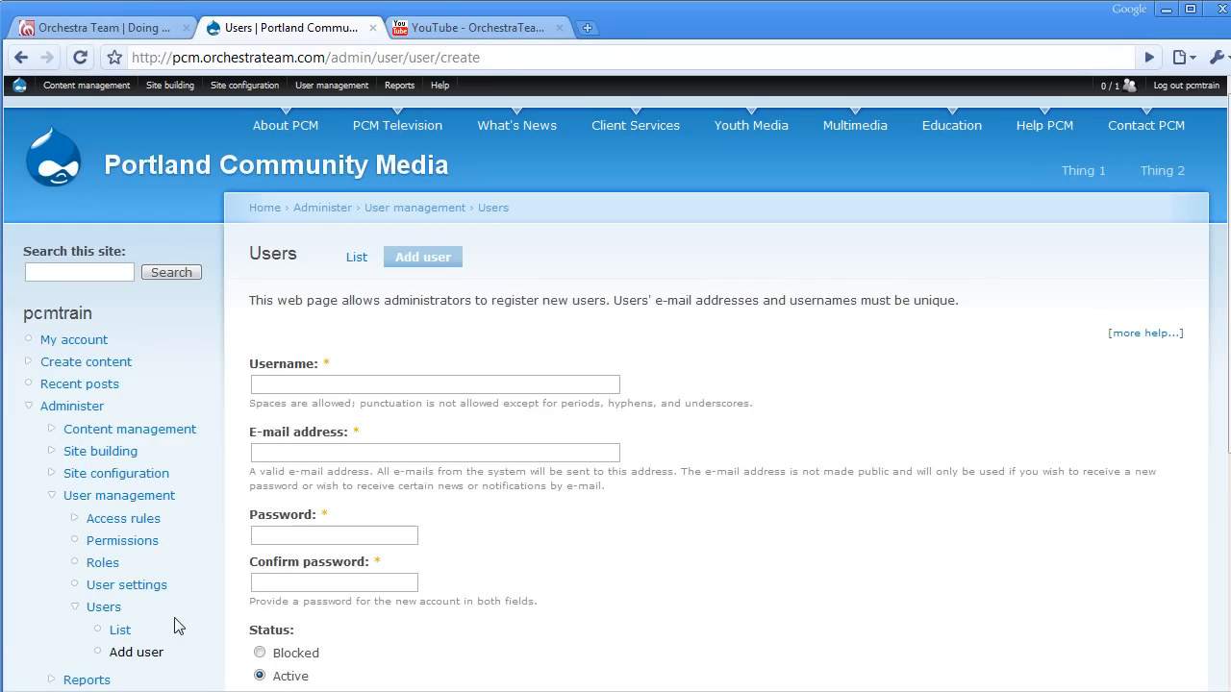
mouse_move(126, 585)
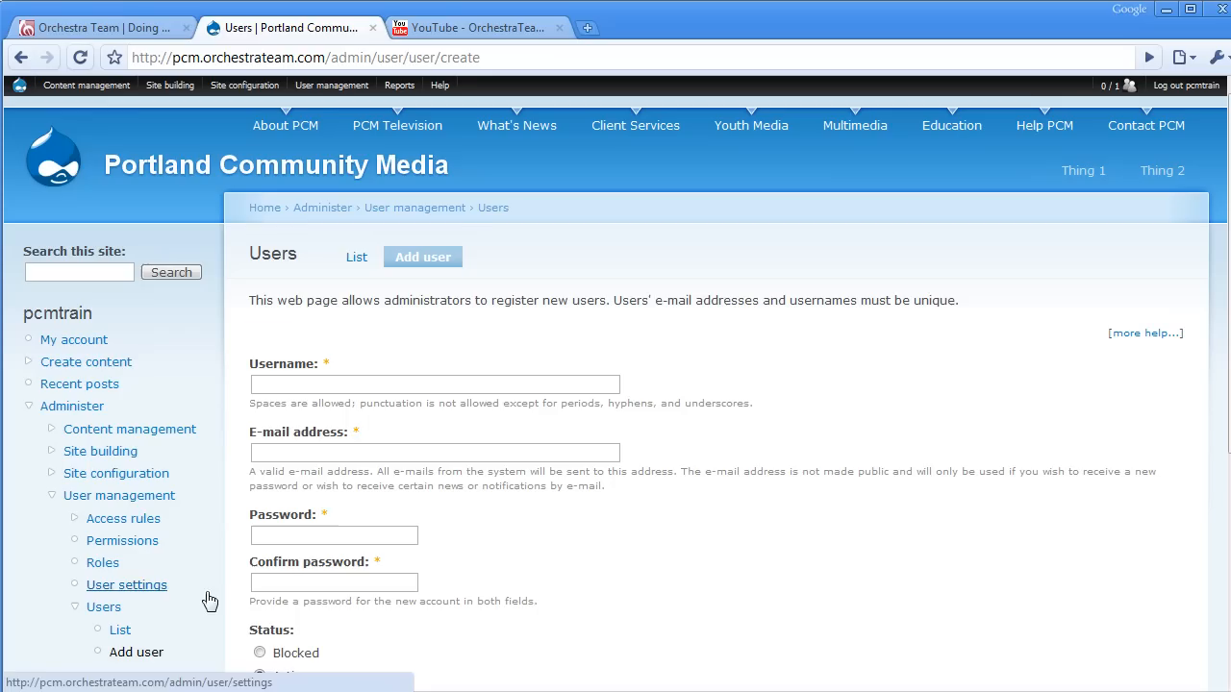
Step: Enter username 'pcmtest', an email address and a password on the new-account form
click(435, 384)
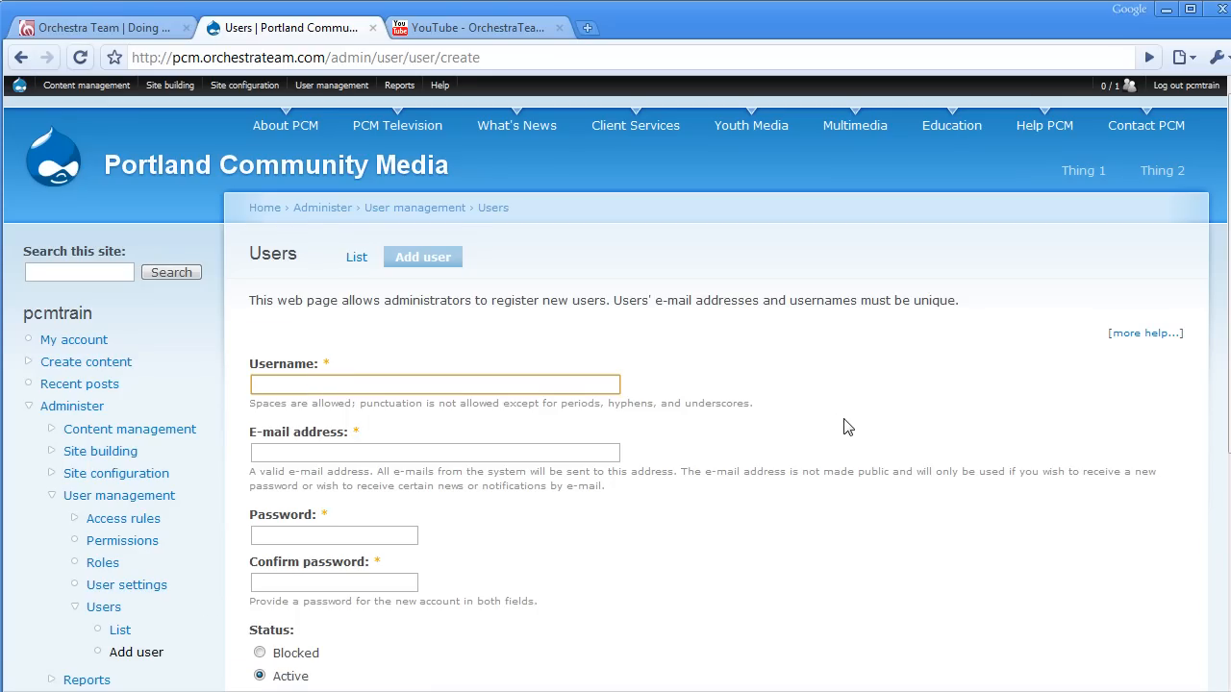
text(pcmtesting)
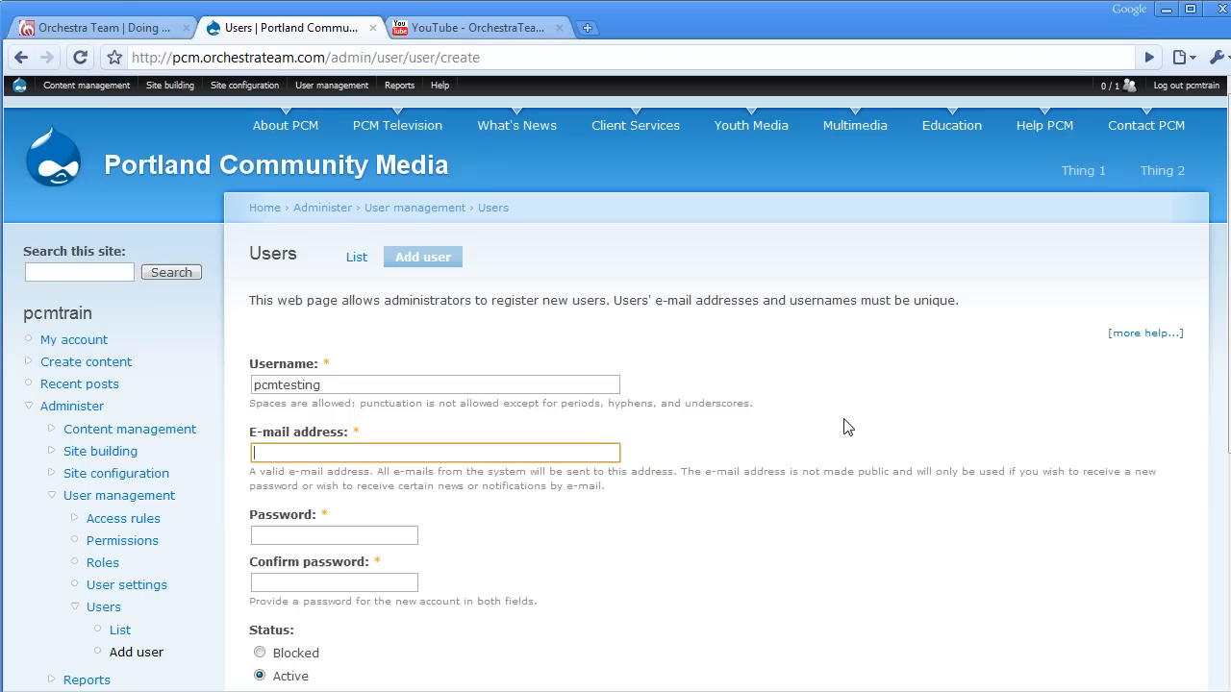
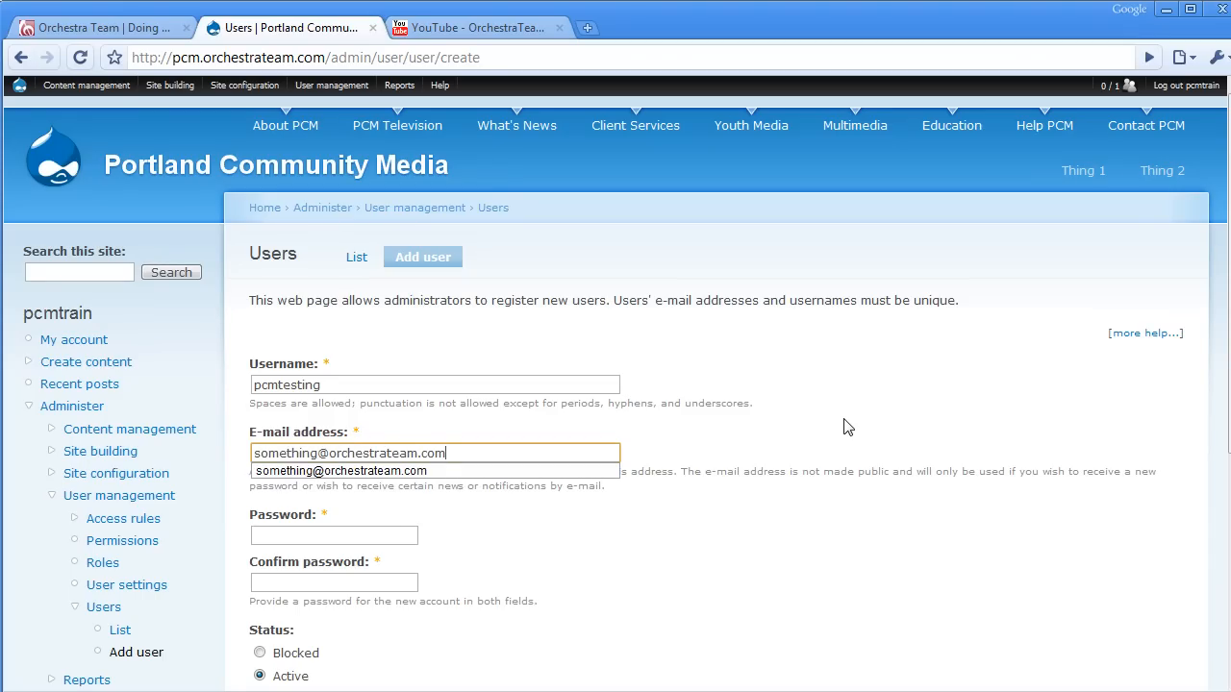
text(•••)
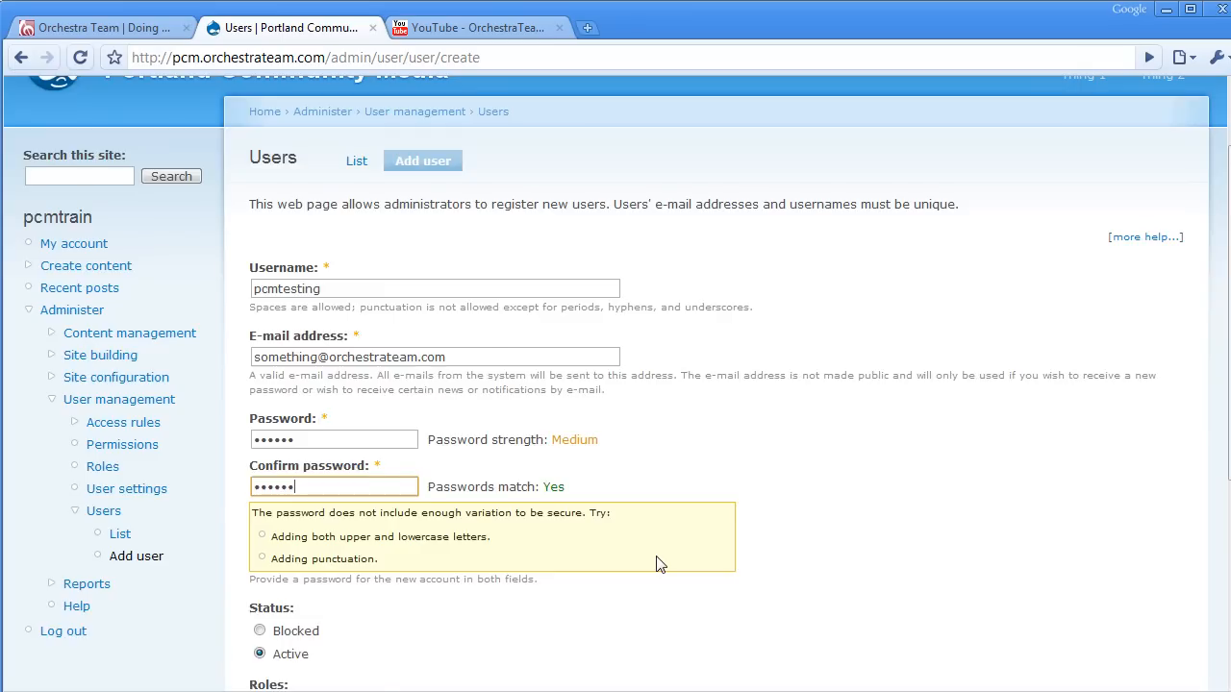
scroll(down, 3)
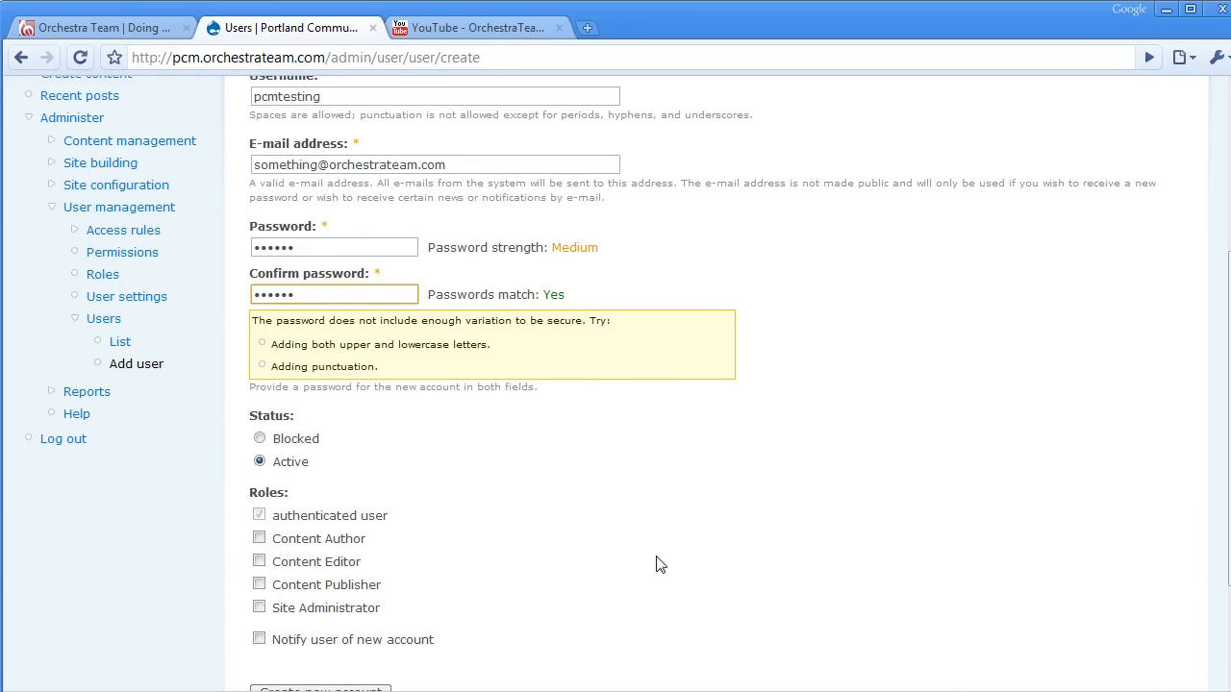
mouse_move(389, 510)
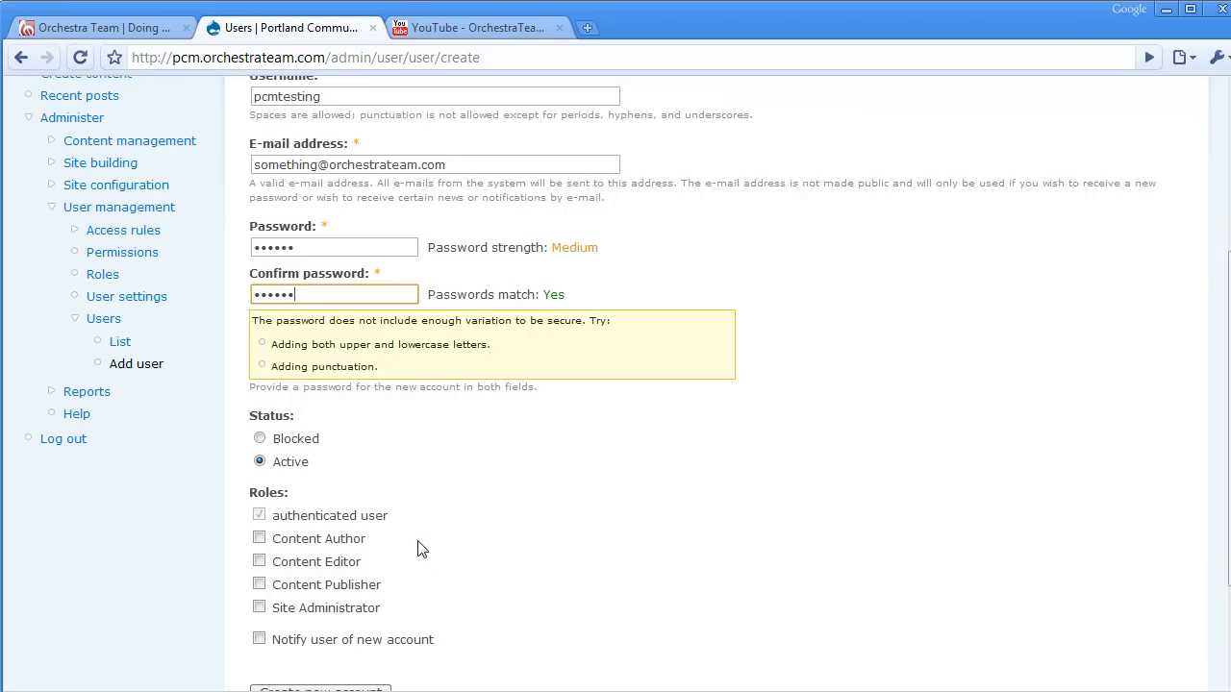
mouse_move(429, 565)
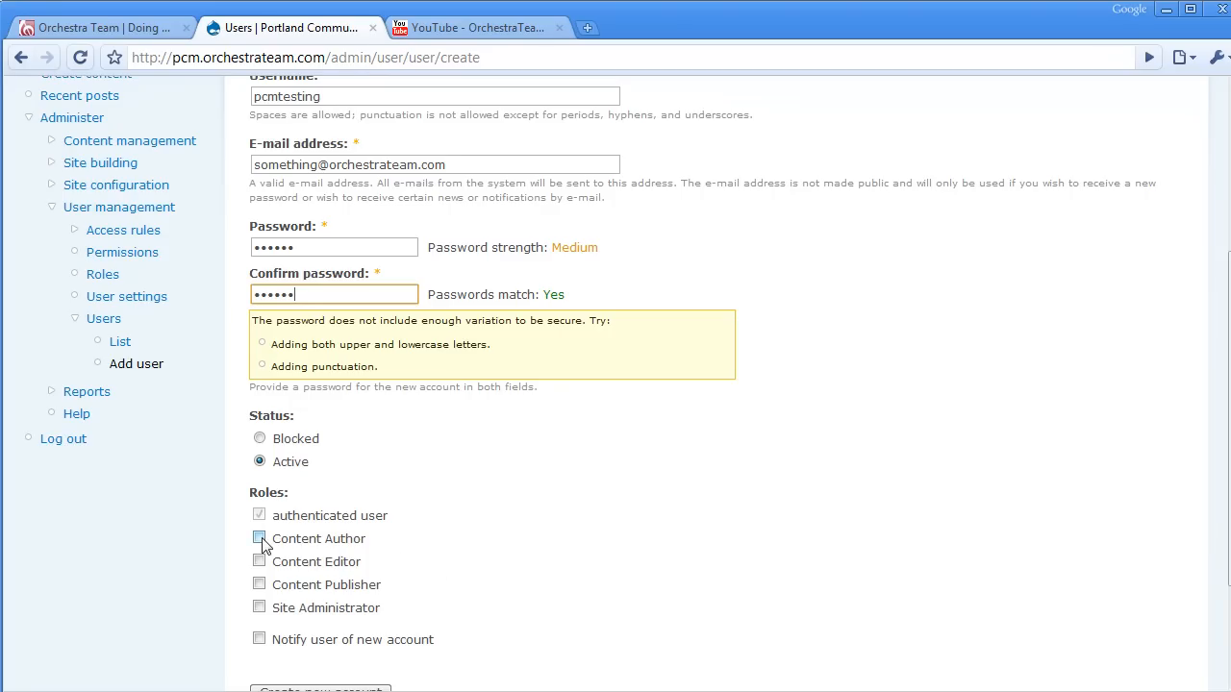
Step: Tick the Content Author role checkbox and scroll to the form's end
click(258, 538)
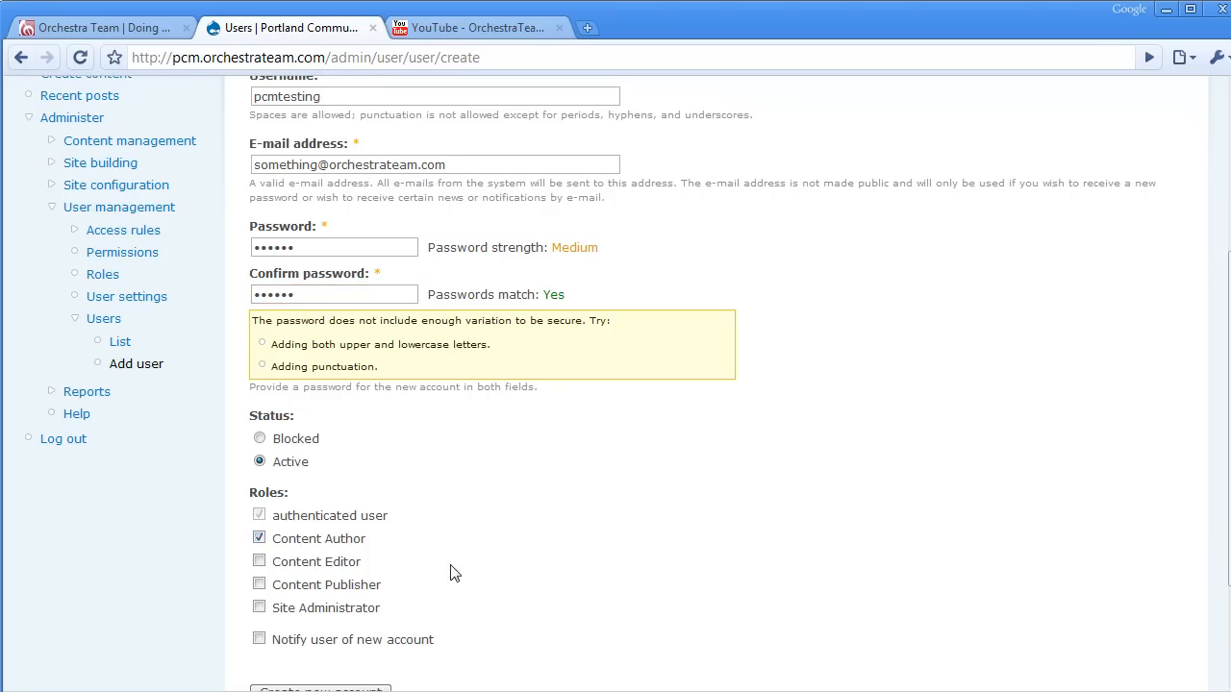
mouse_move(399, 578)
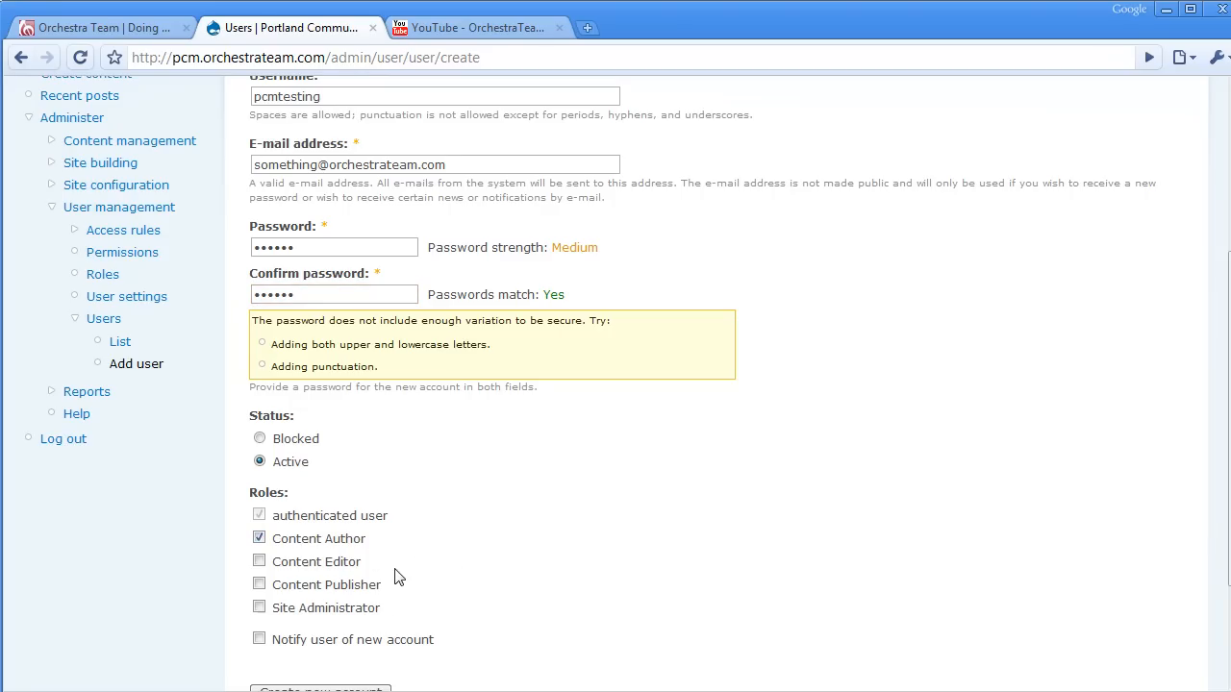
mouse_move(507, 638)
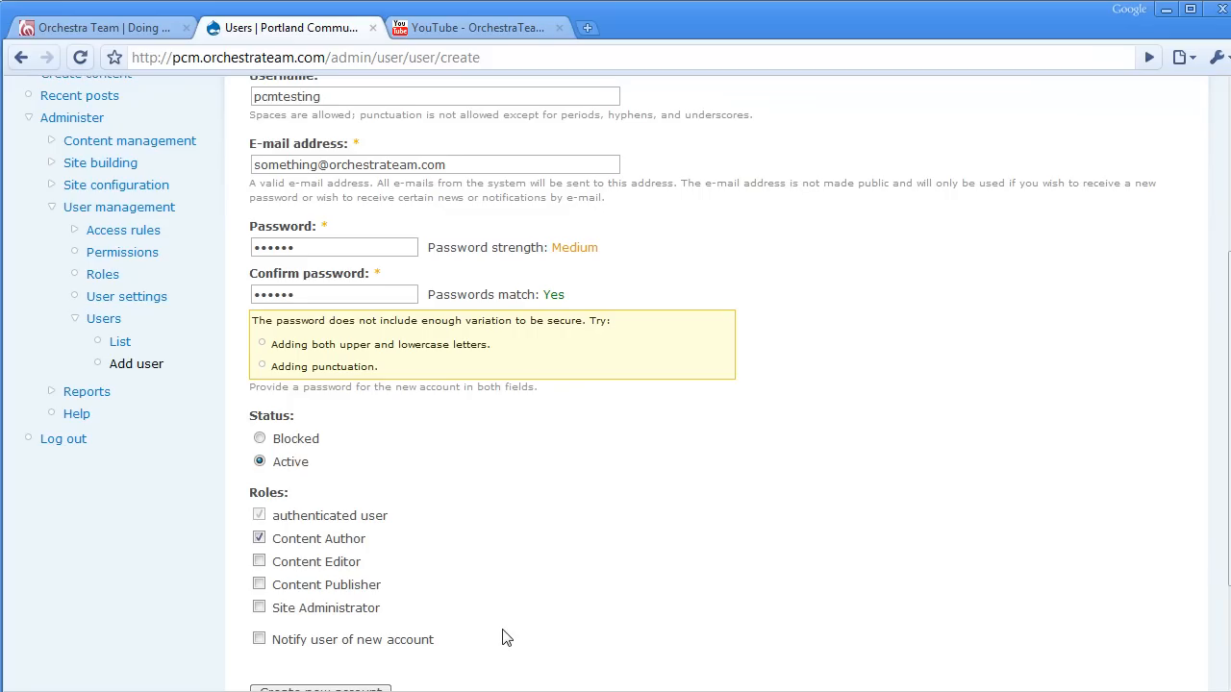
mouse_move(456, 642)
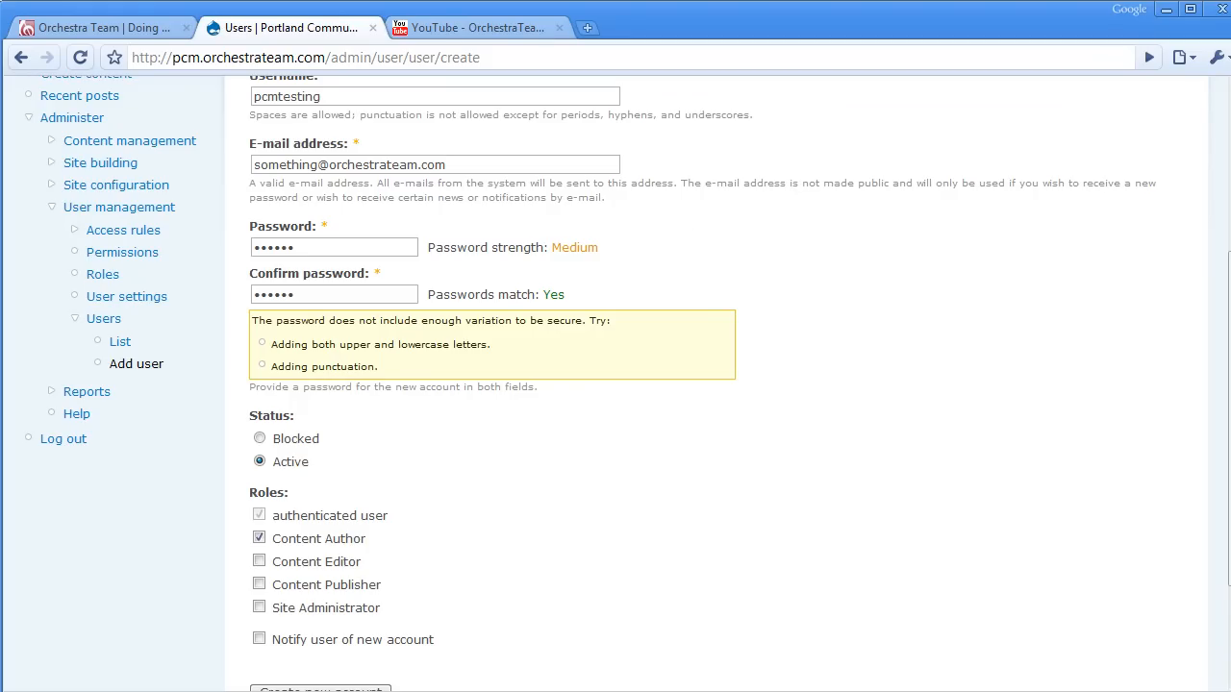
scroll(down, 3)
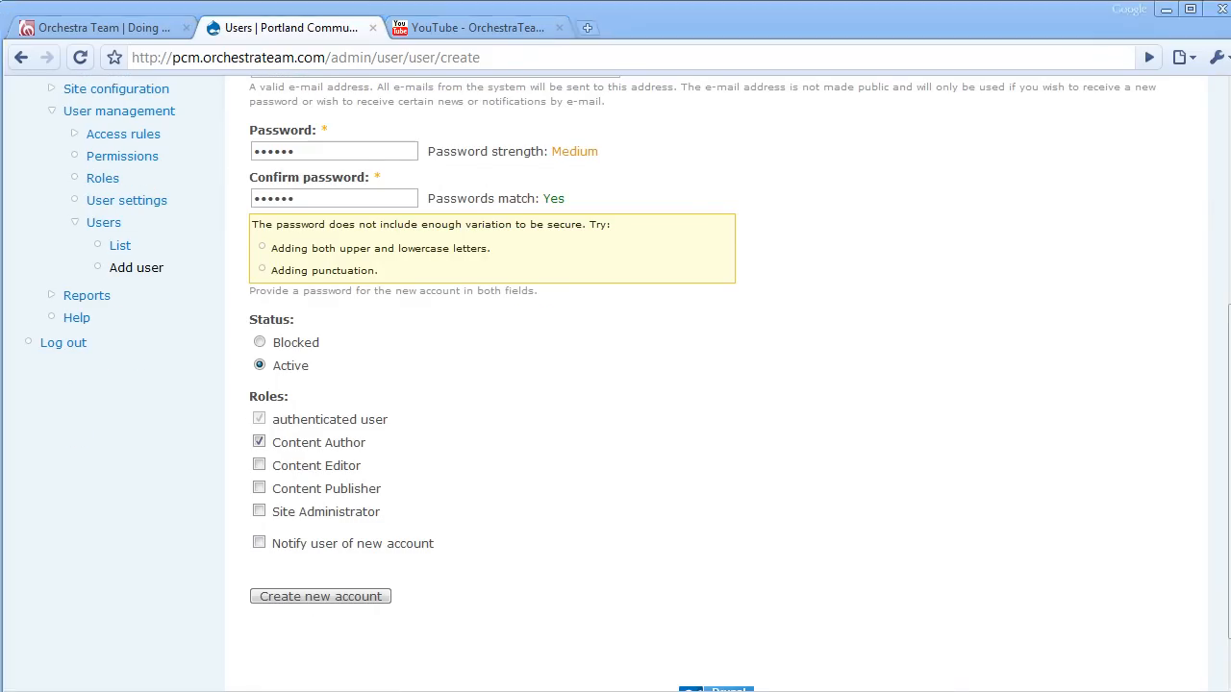
Step: Submit the new account, view role Permissions, then return to the Orchestra Team tab
click(320, 596)
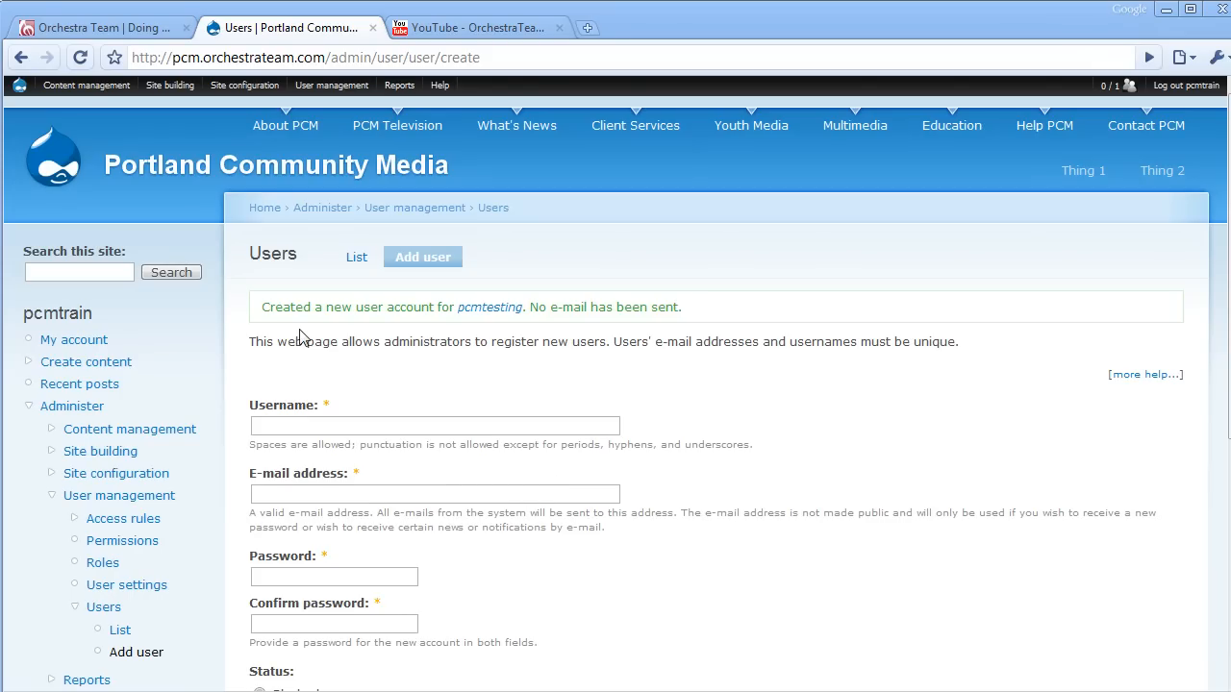
mouse_move(432, 363)
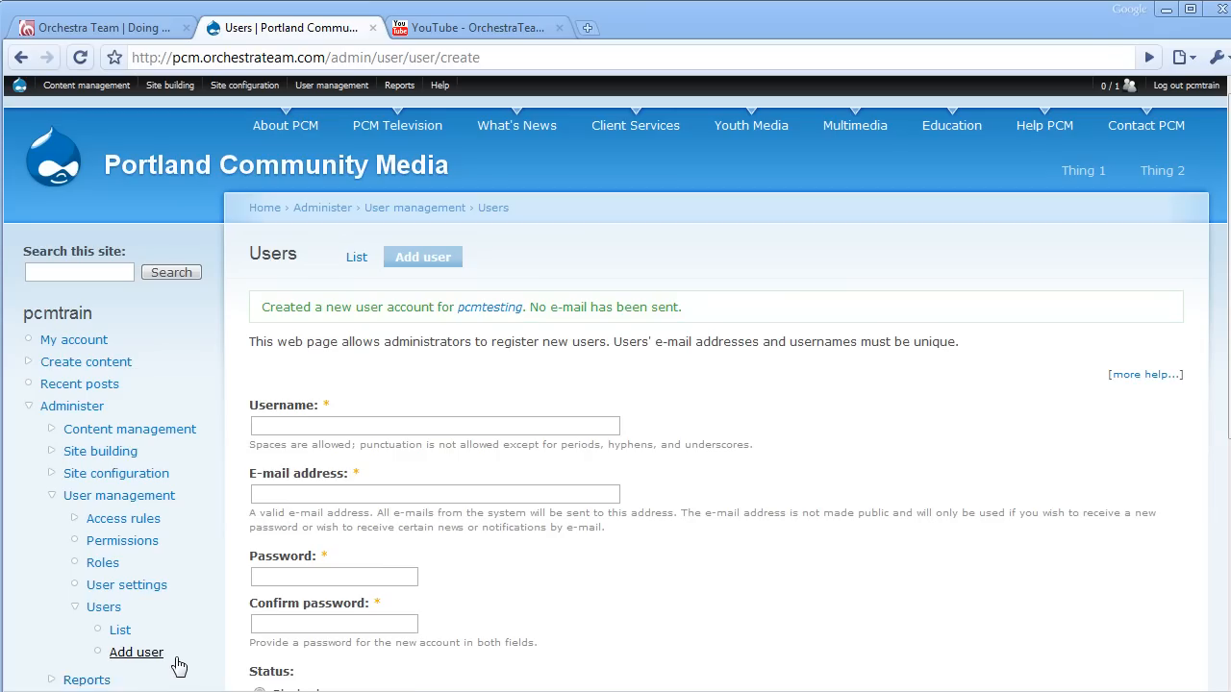
mouse_move(190, 558)
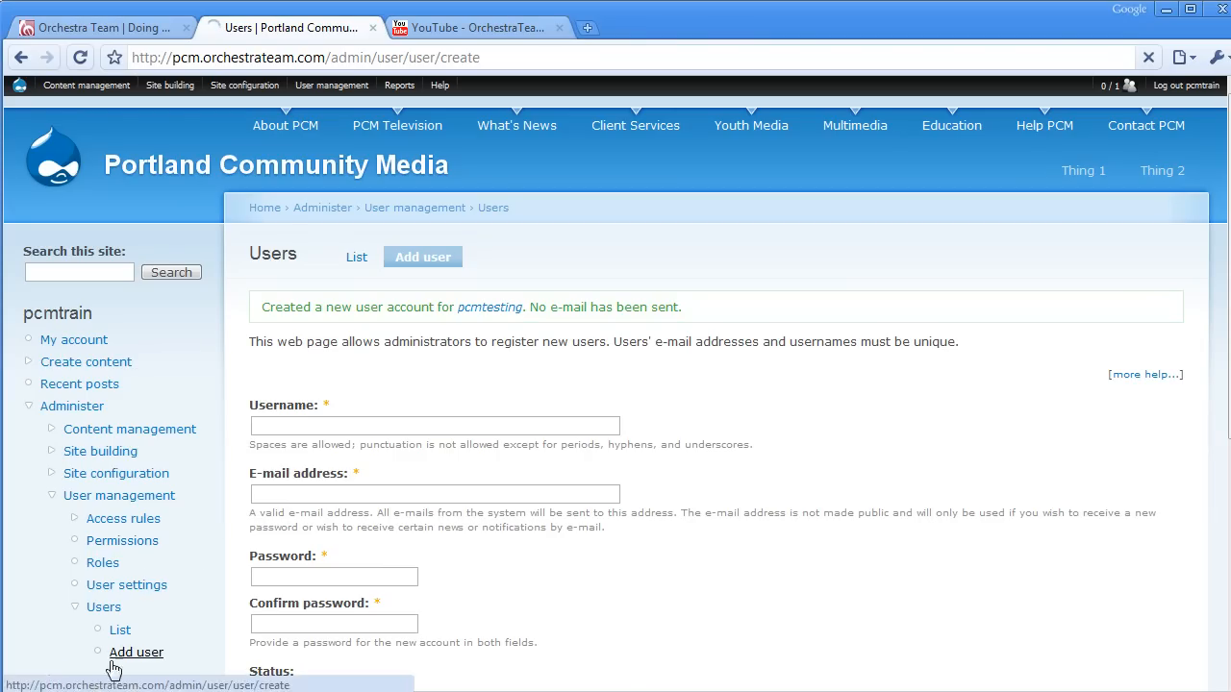
click(121, 540)
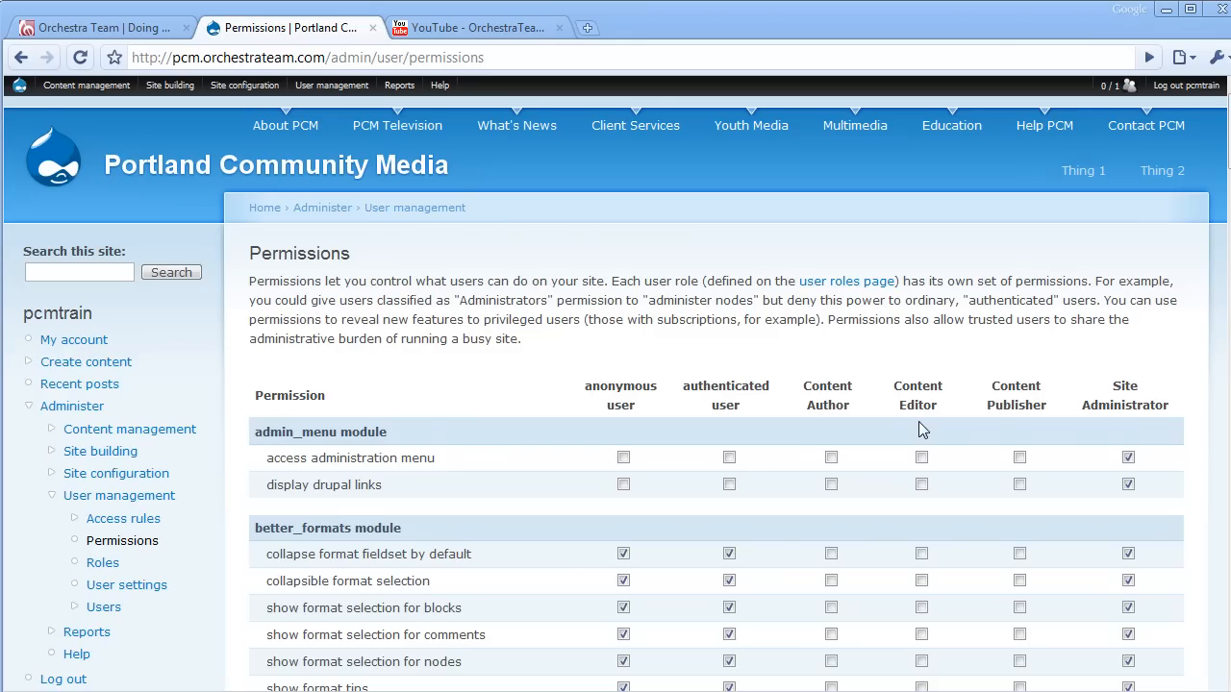
mouse_move(897, 454)
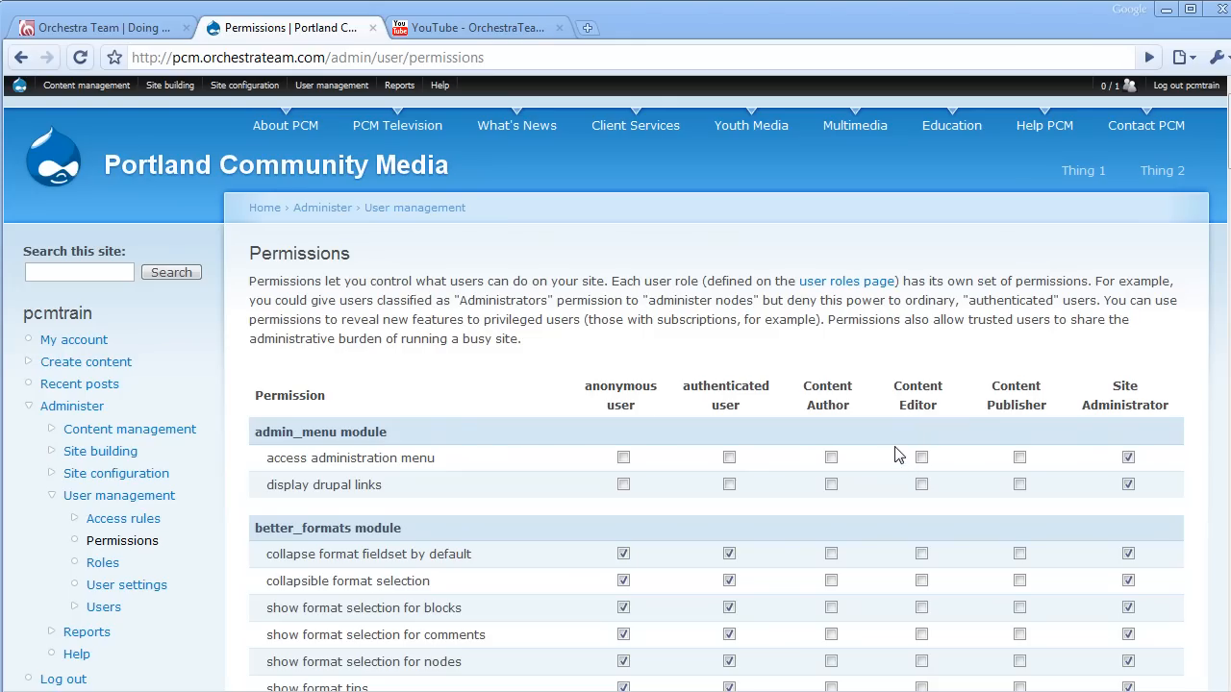
mouse_move(100, 451)
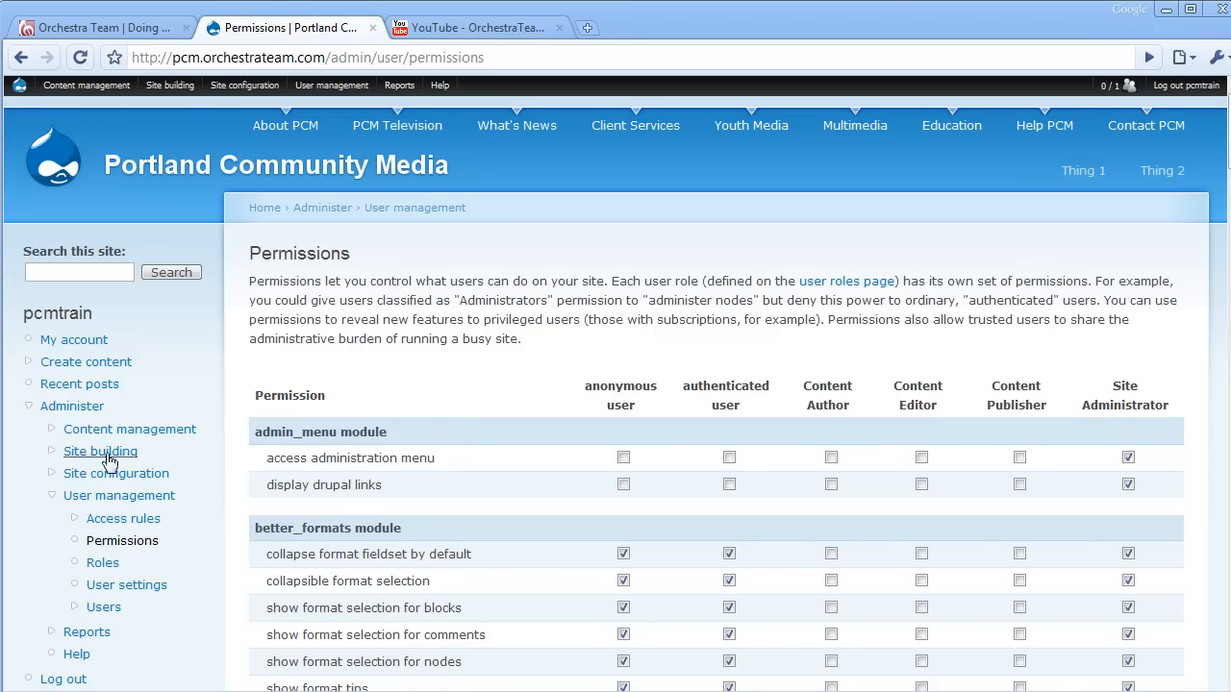
click(97, 27)
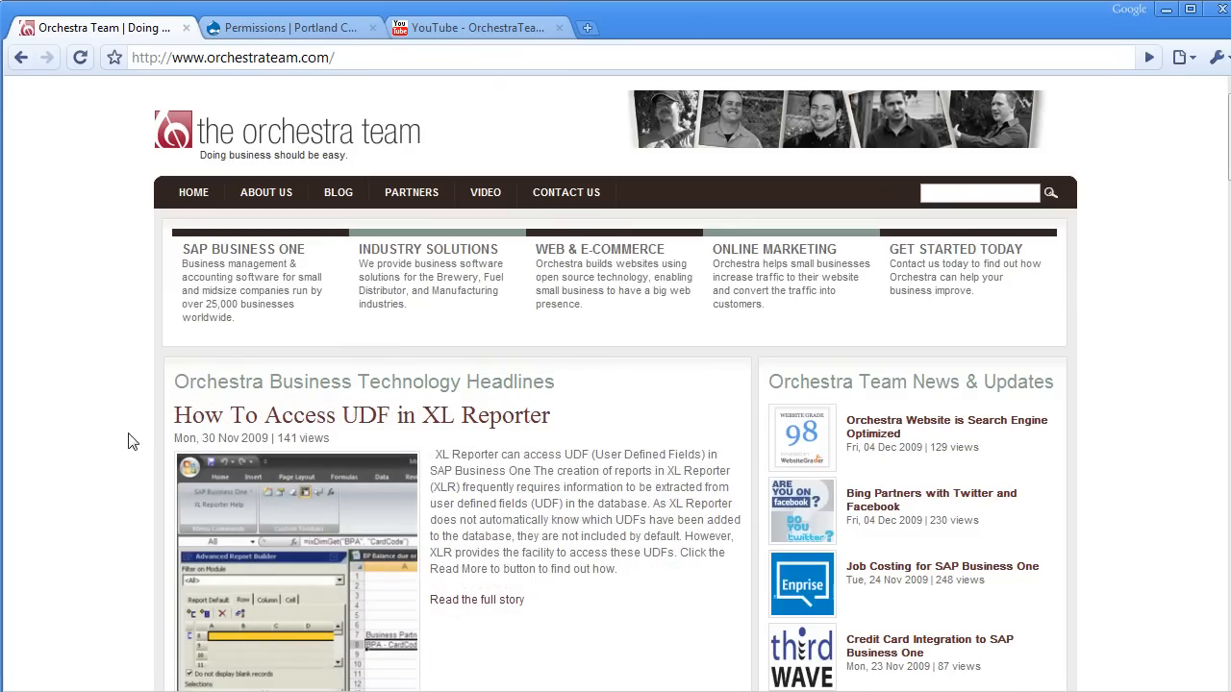